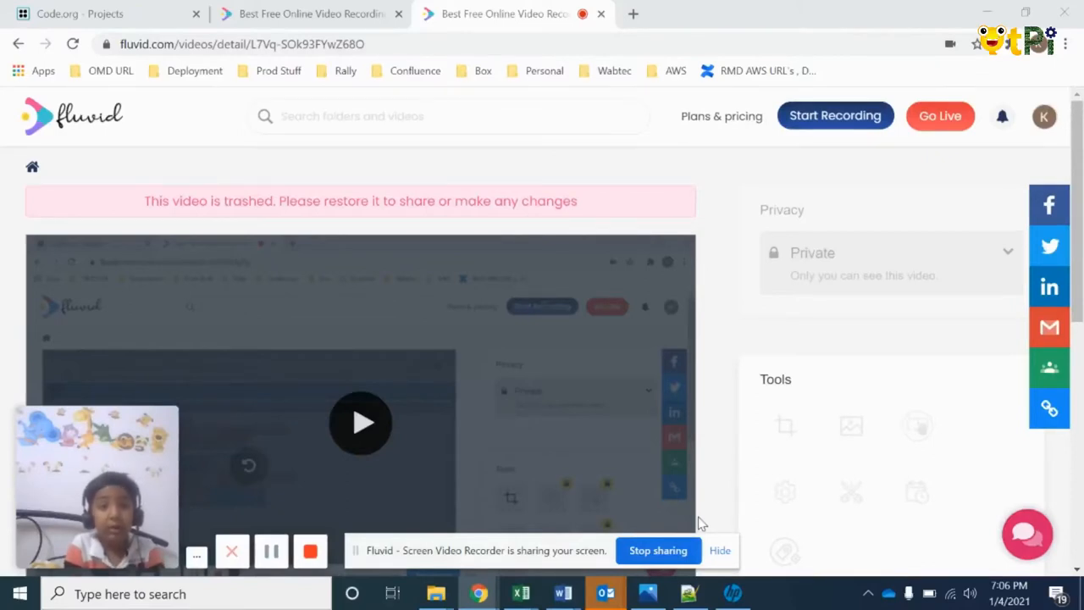
pyautogui.moveTo(580, 329)
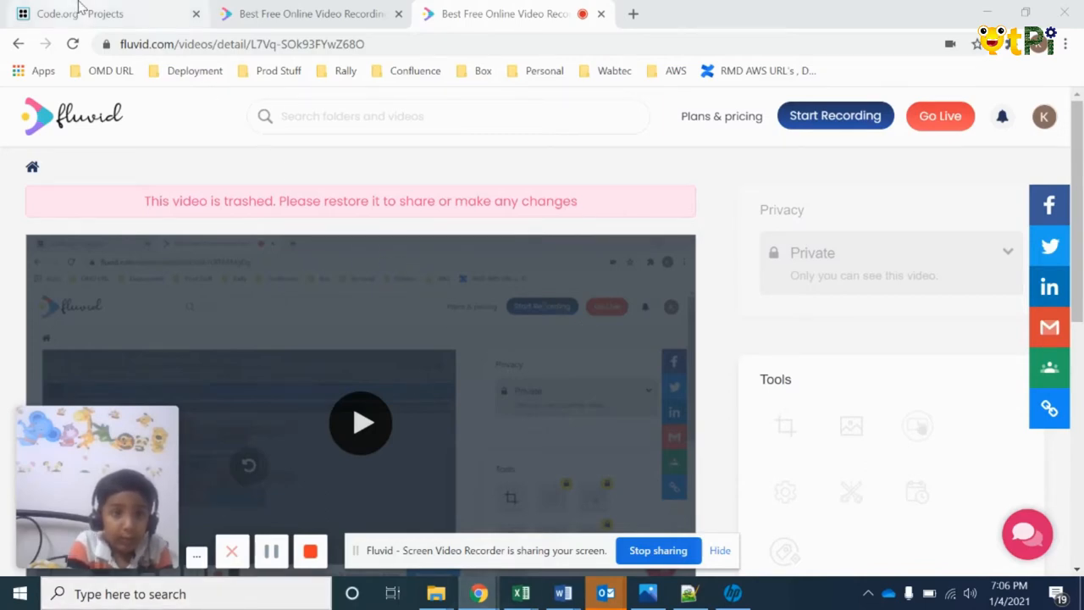
# Step: Switch to the Code.org Projects tab showing the Random Carrots project
pyautogui.click(80, 13)
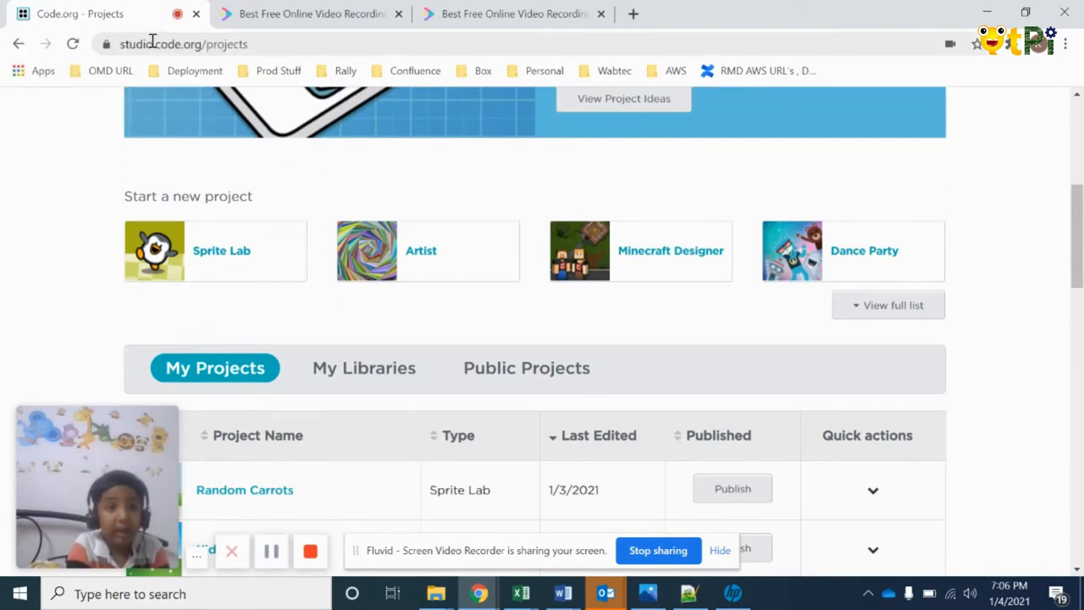
pyautogui.moveTo(223, 504)
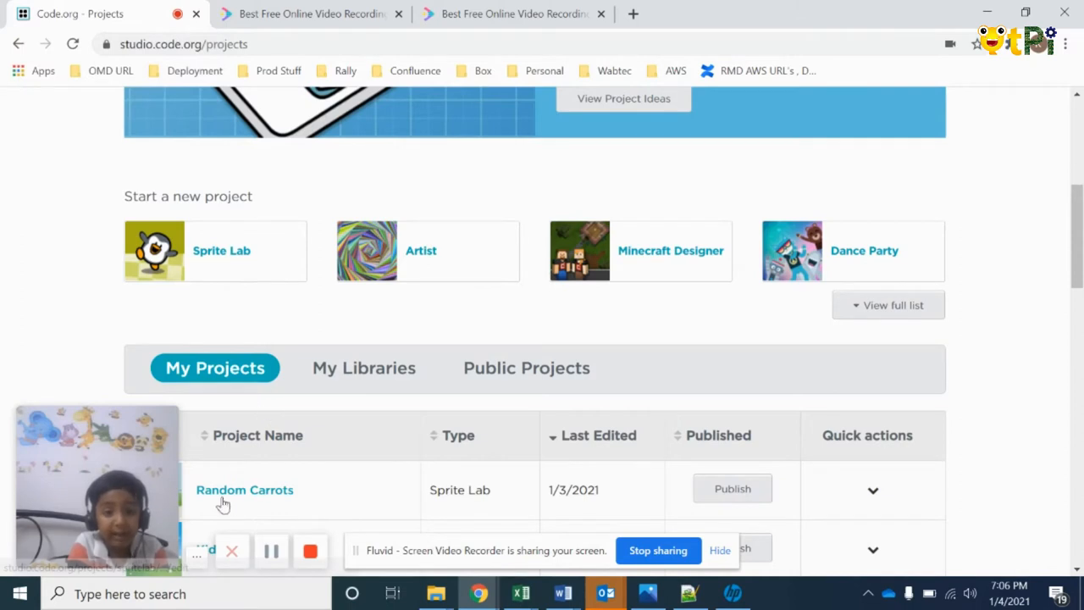
pyautogui.moveTo(247, 504)
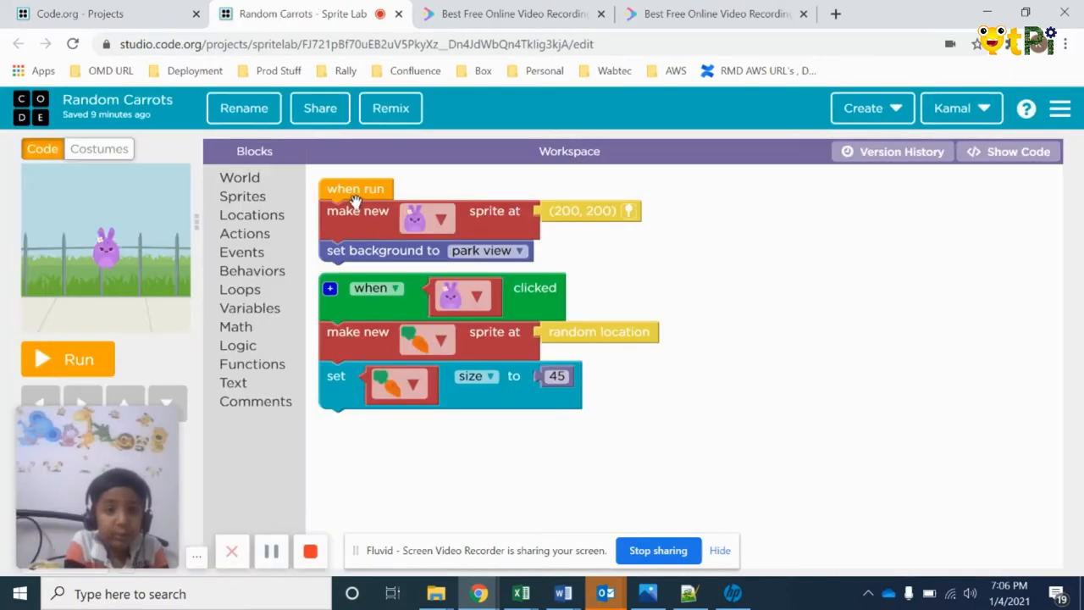
pyautogui.moveTo(314, 208)
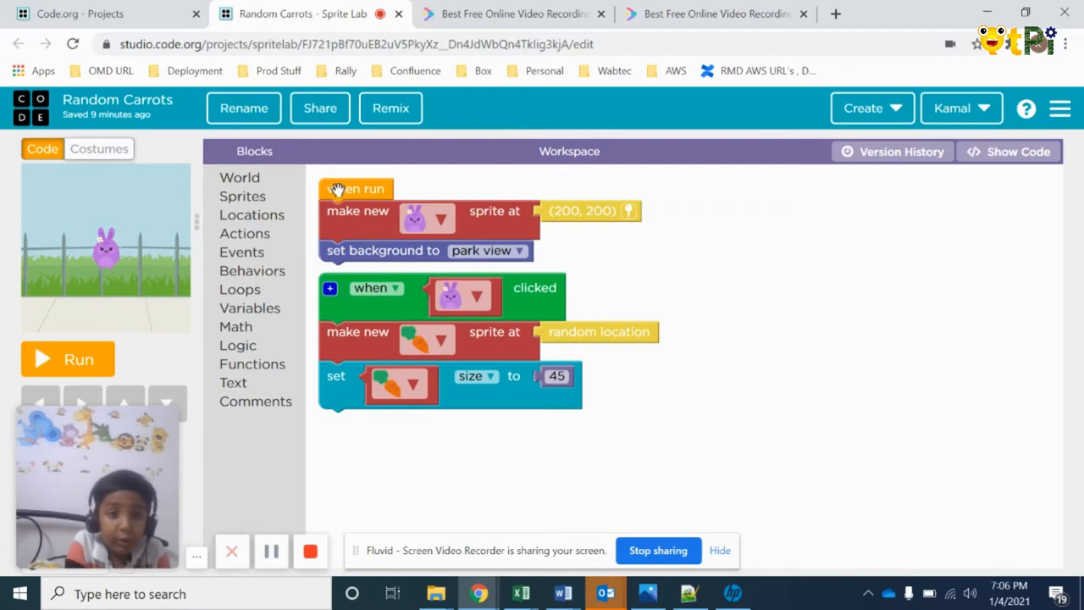
pyautogui.moveTo(393, 176)
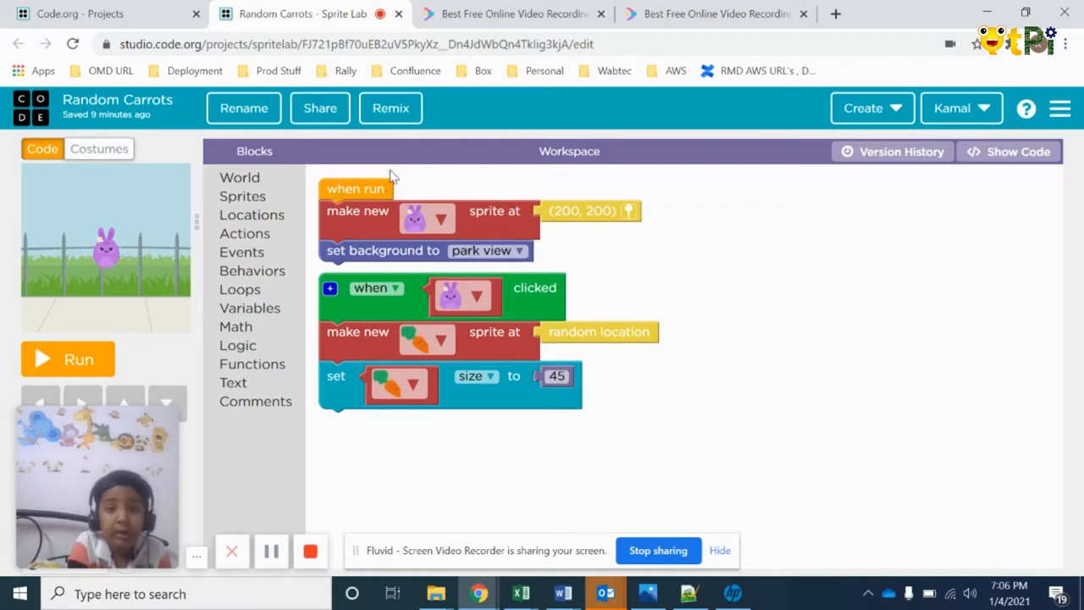
pyautogui.moveTo(327, 220)
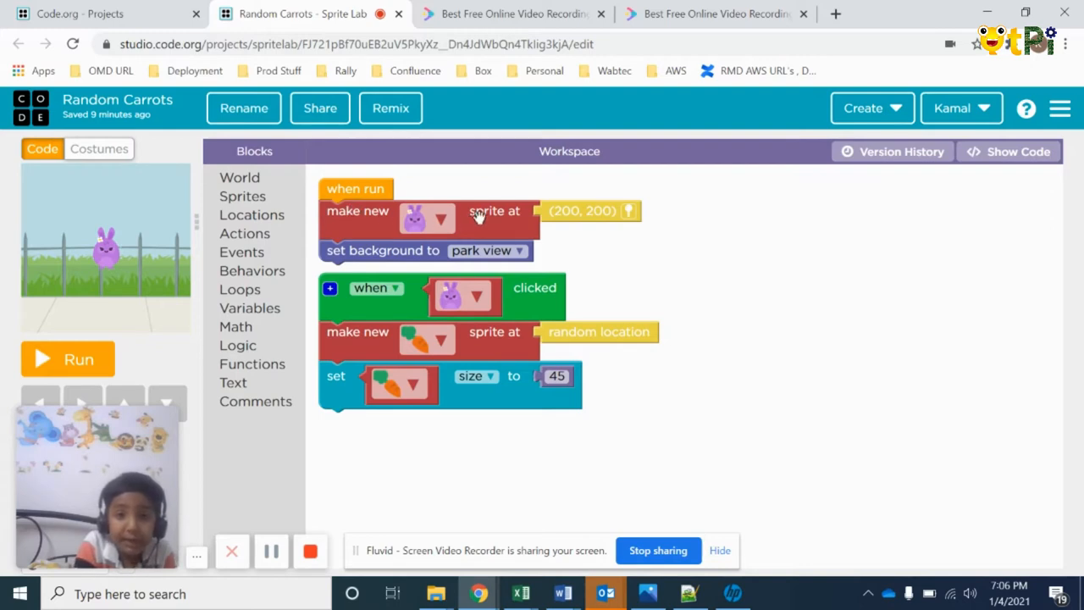
pyautogui.moveTo(629, 244)
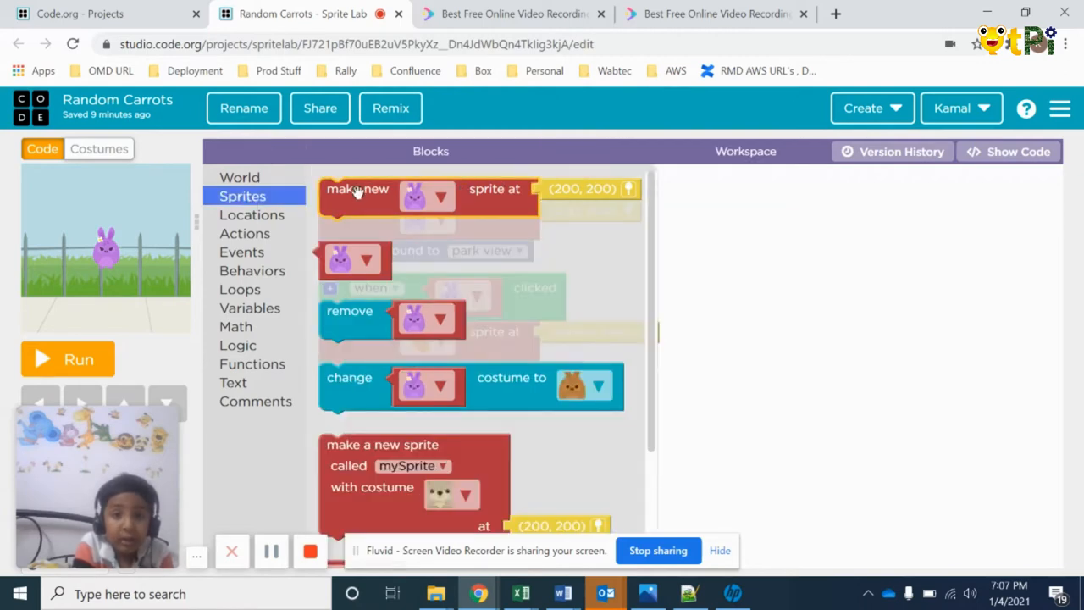
pyautogui.moveTo(788, 317)
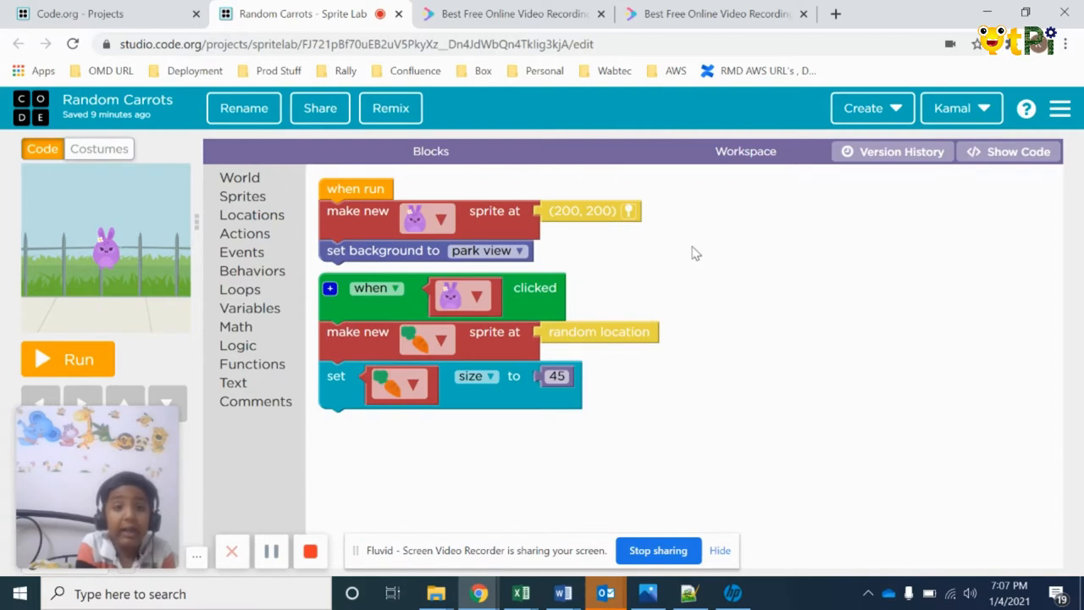
pyautogui.moveTo(345, 206)
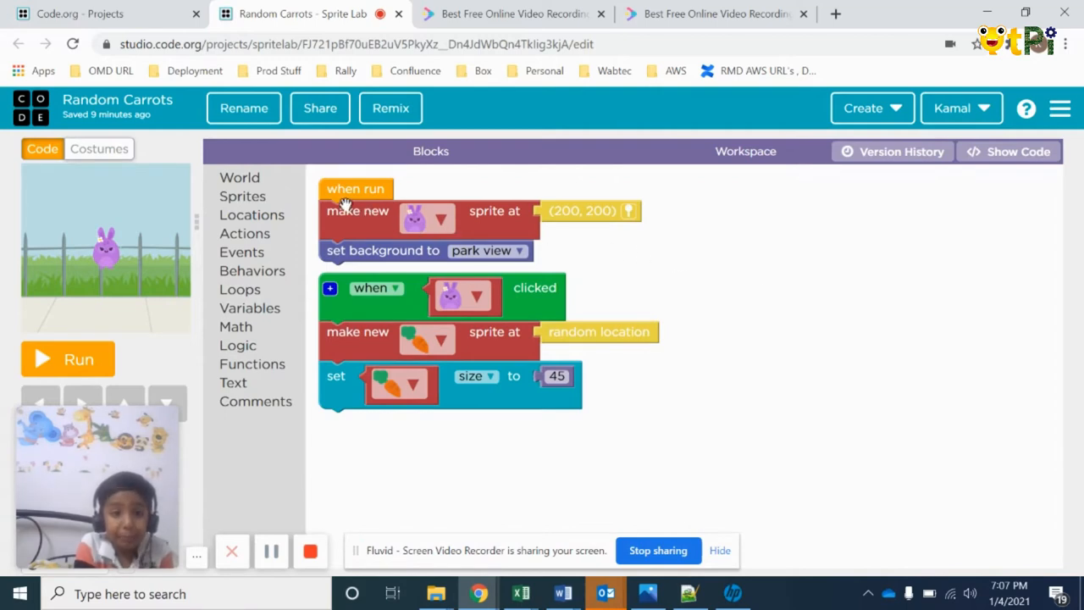
pyautogui.moveTo(388, 202)
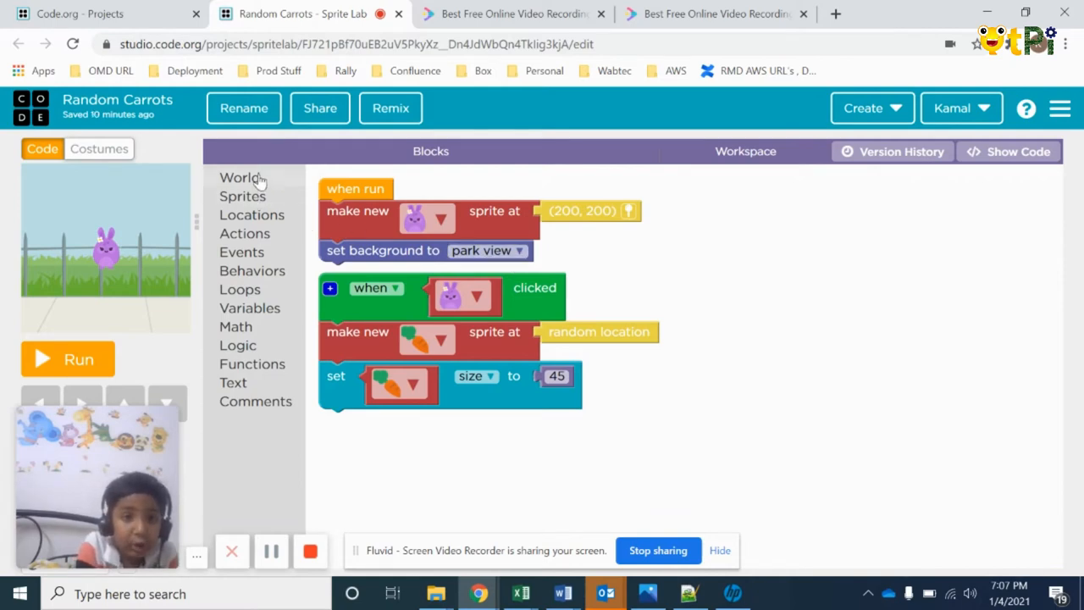
pyautogui.click(240, 177)
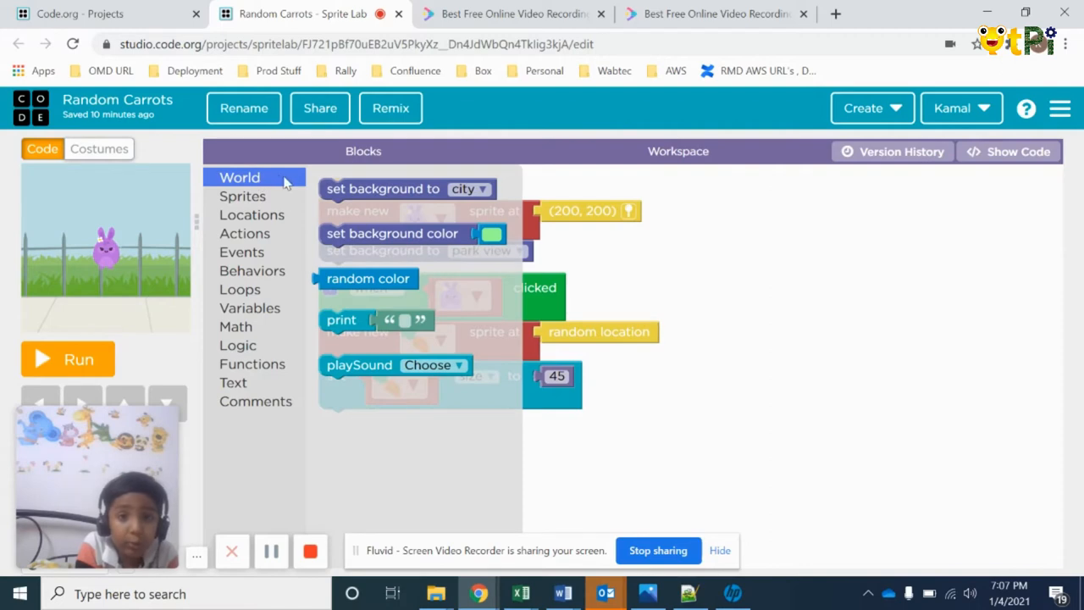
pyautogui.moveTo(637, 259)
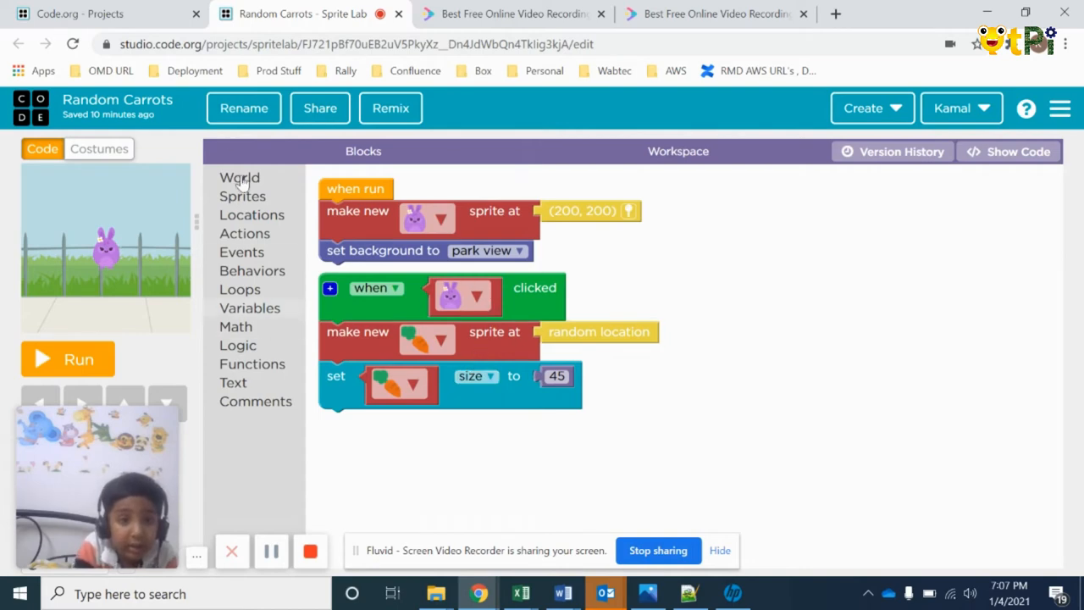
pyautogui.moveTo(284, 286)
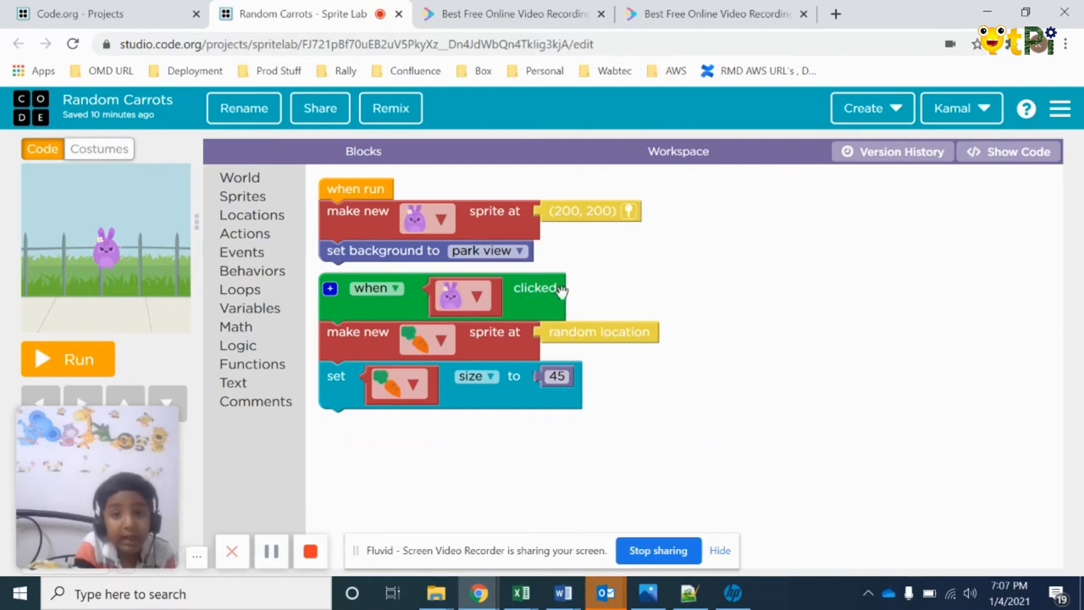
pyautogui.moveTo(639, 291)
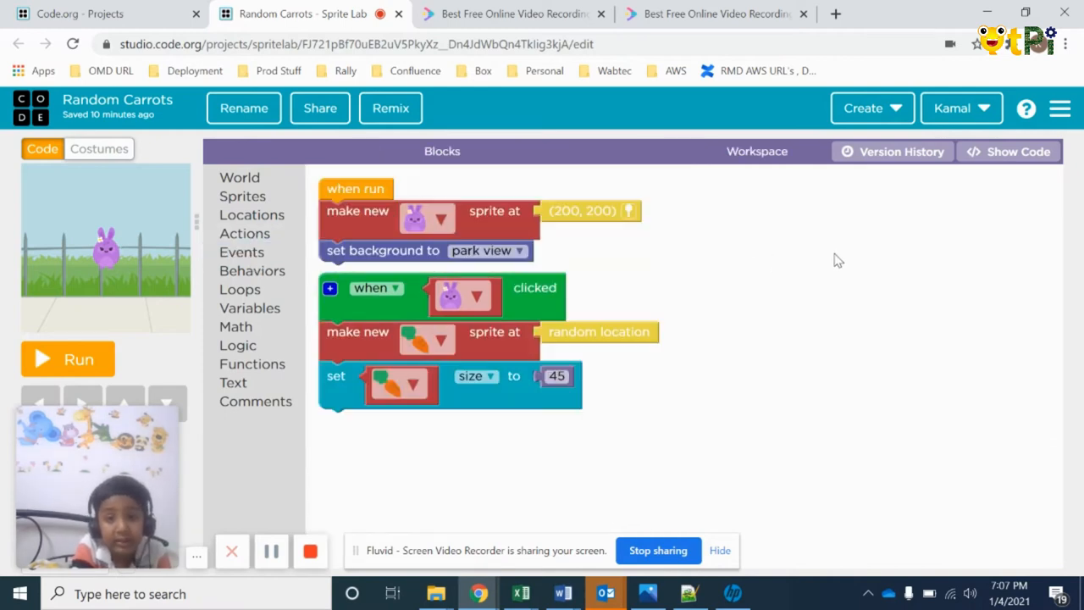
pyautogui.moveTo(341, 332)
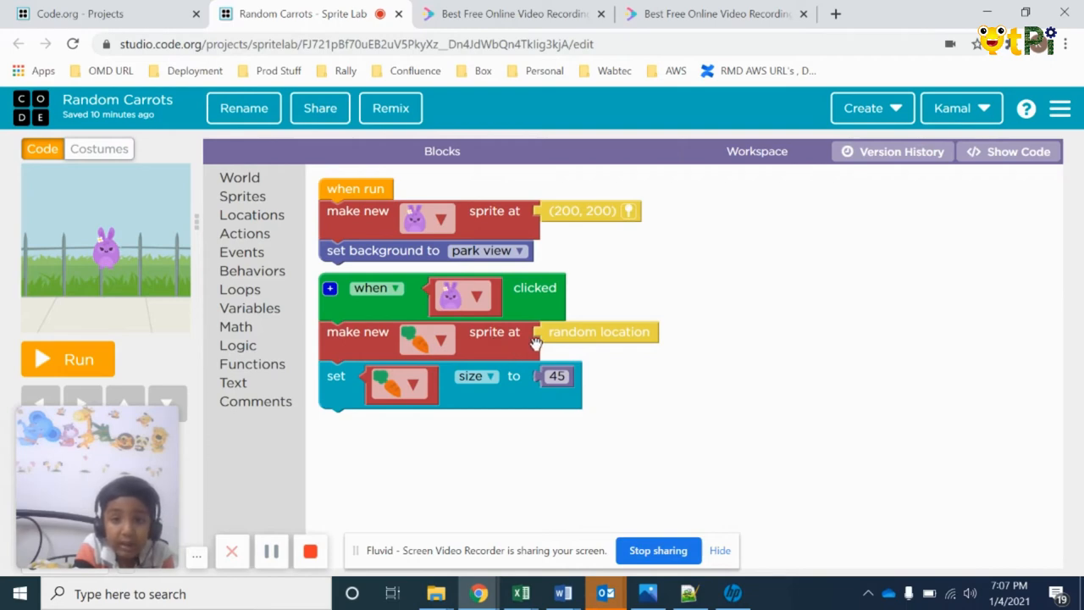
pyautogui.moveTo(606, 352)
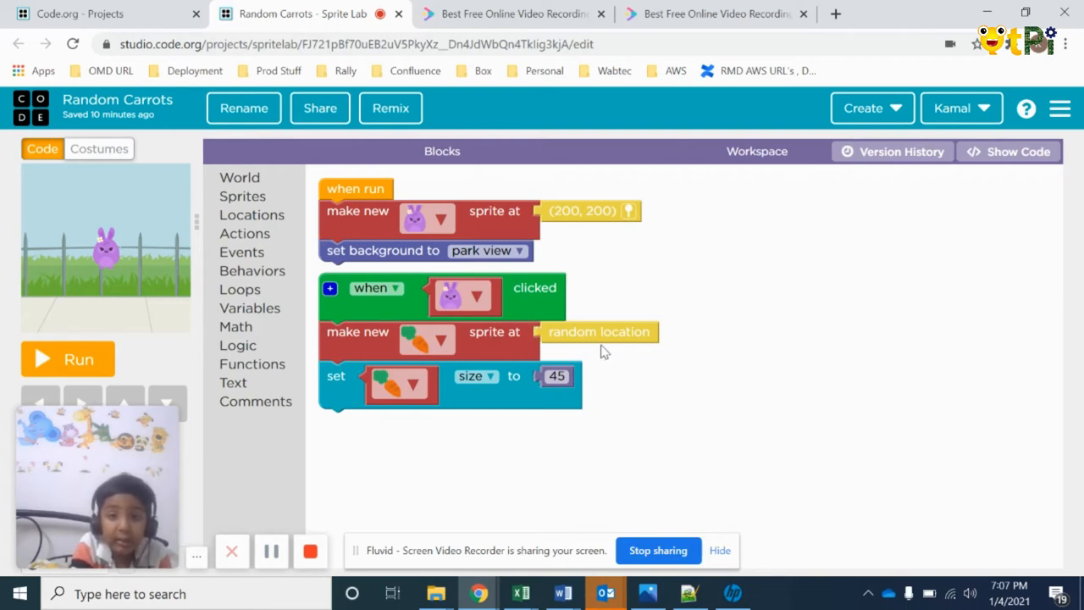
pyautogui.moveTo(357, 343)
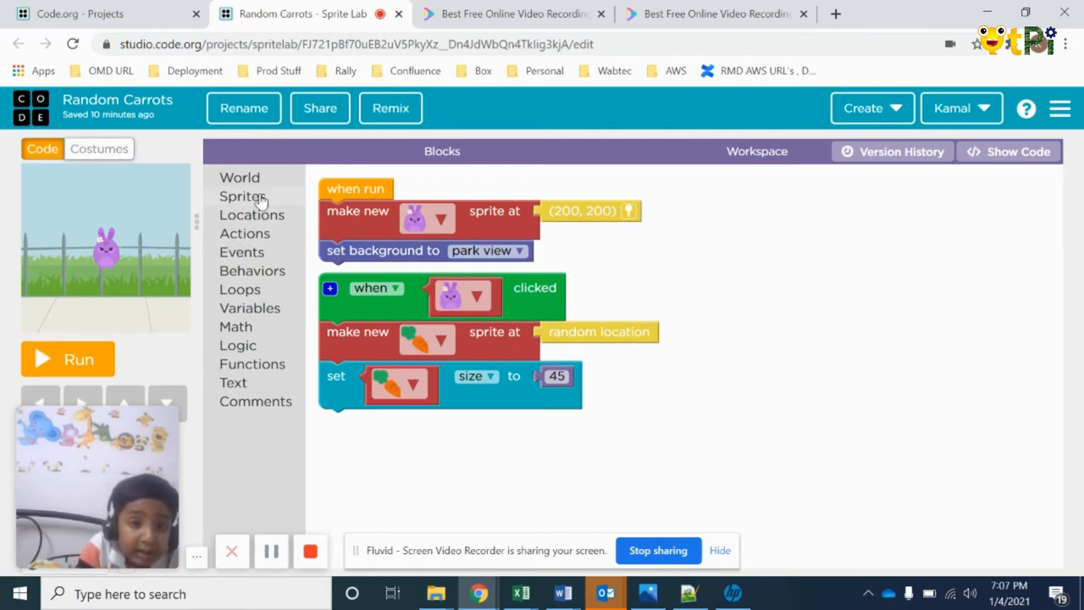
pyautogui.moveTo(608, 331)
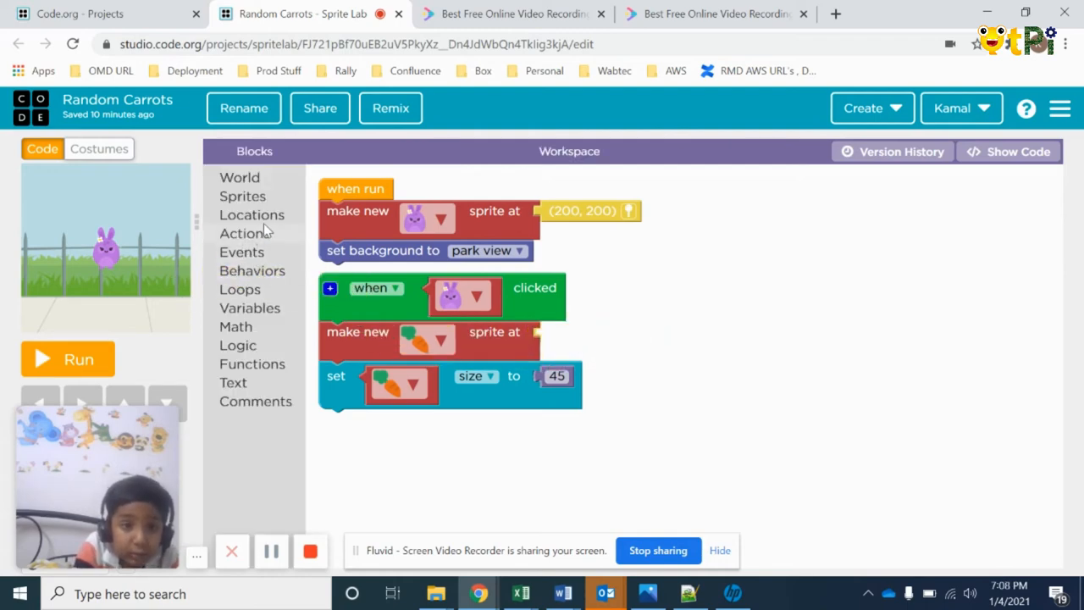
pyautogui.click(252, 215)
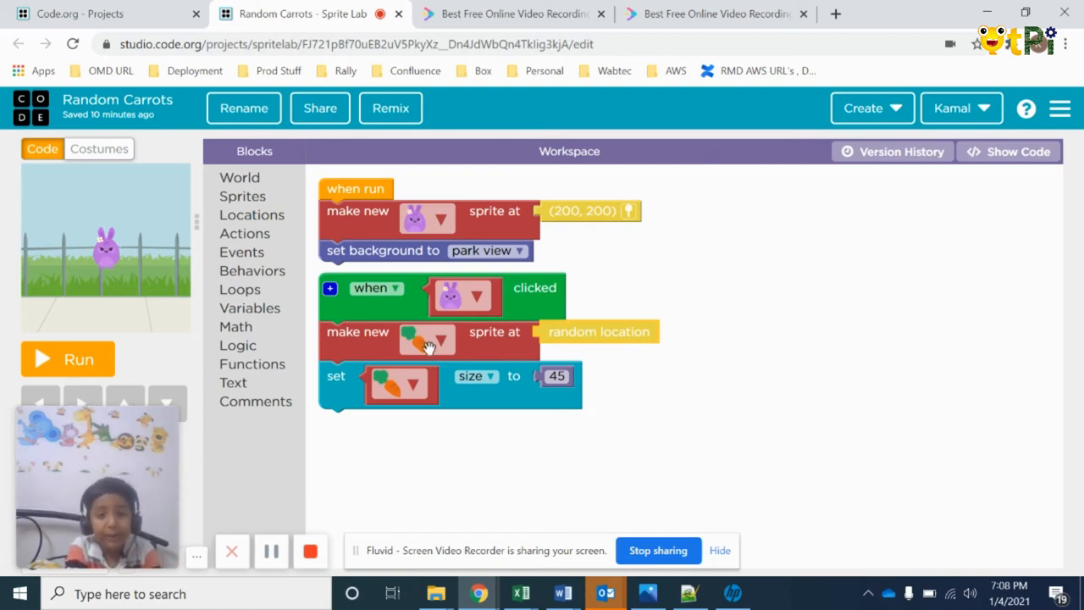
pyautogui.moveTo(335, 386)
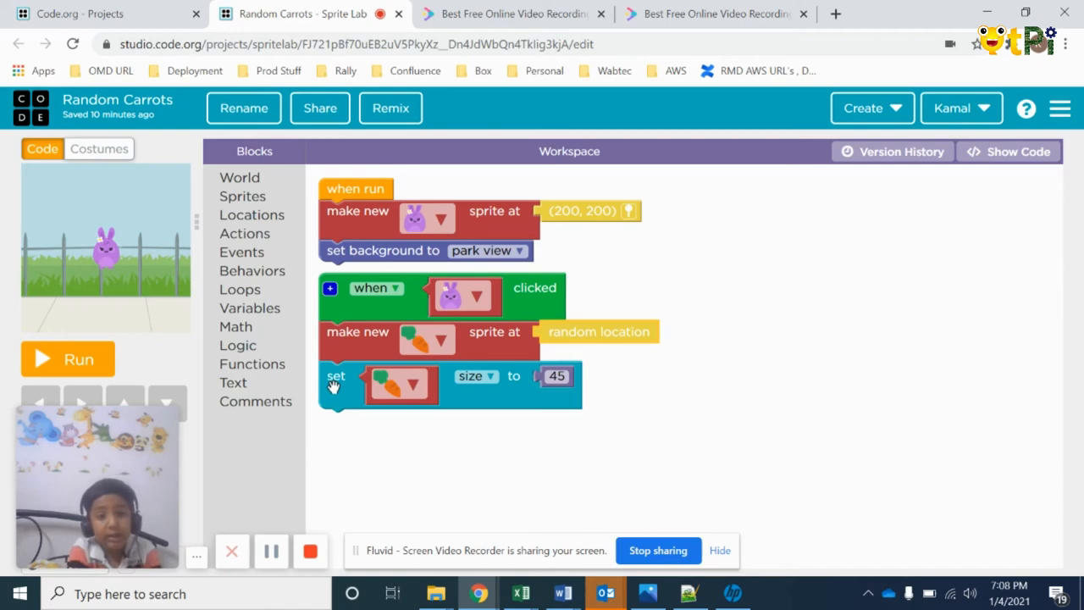
pyautogui.moveTo(564, 398)
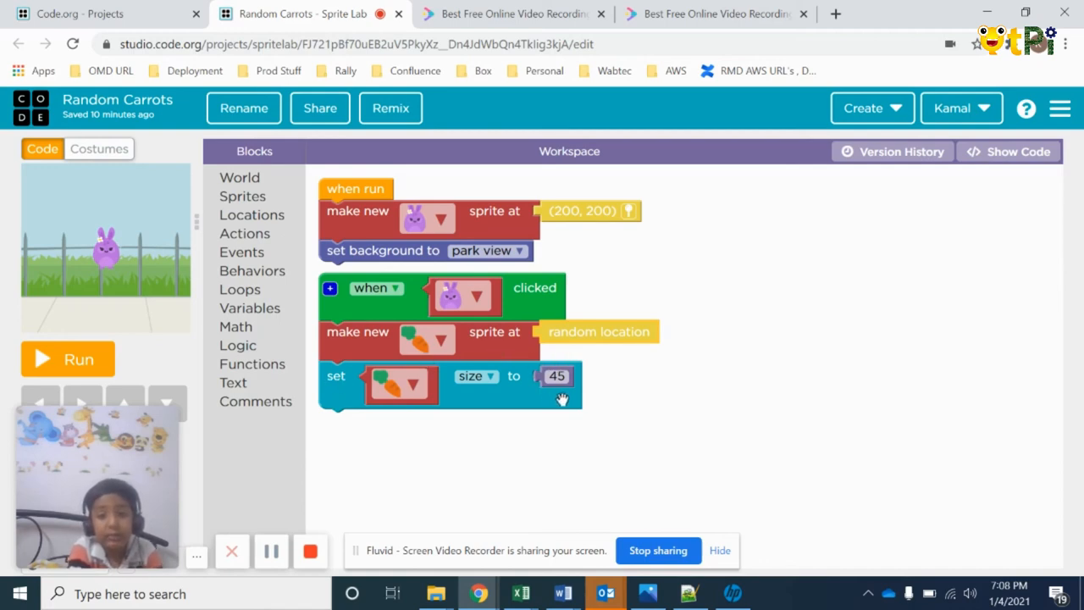
pyautogui.moveTo(296, 337)
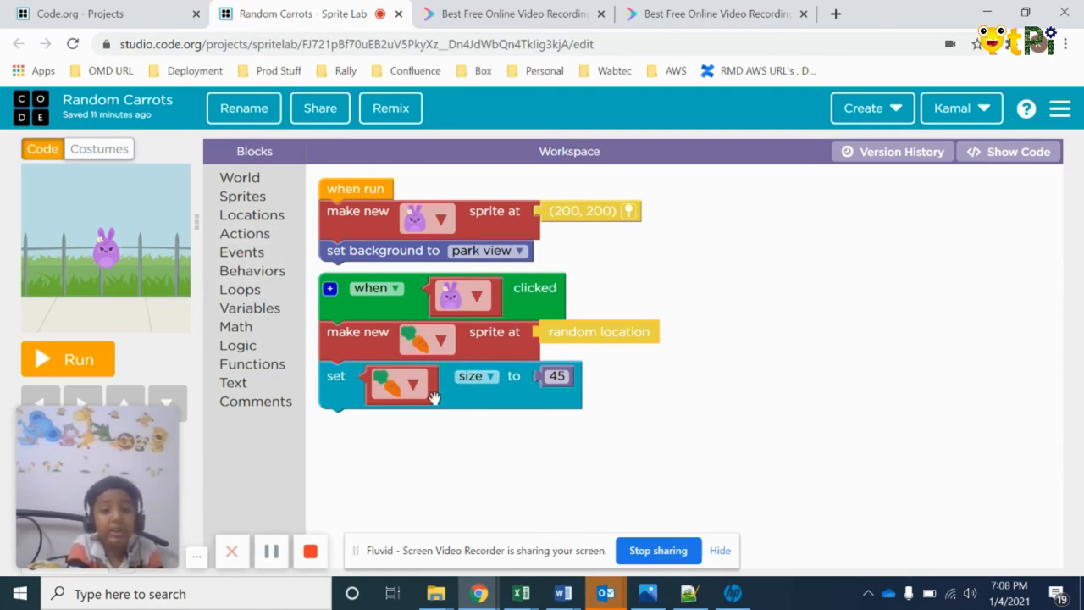
pyautogui.moveTo(391, 376)
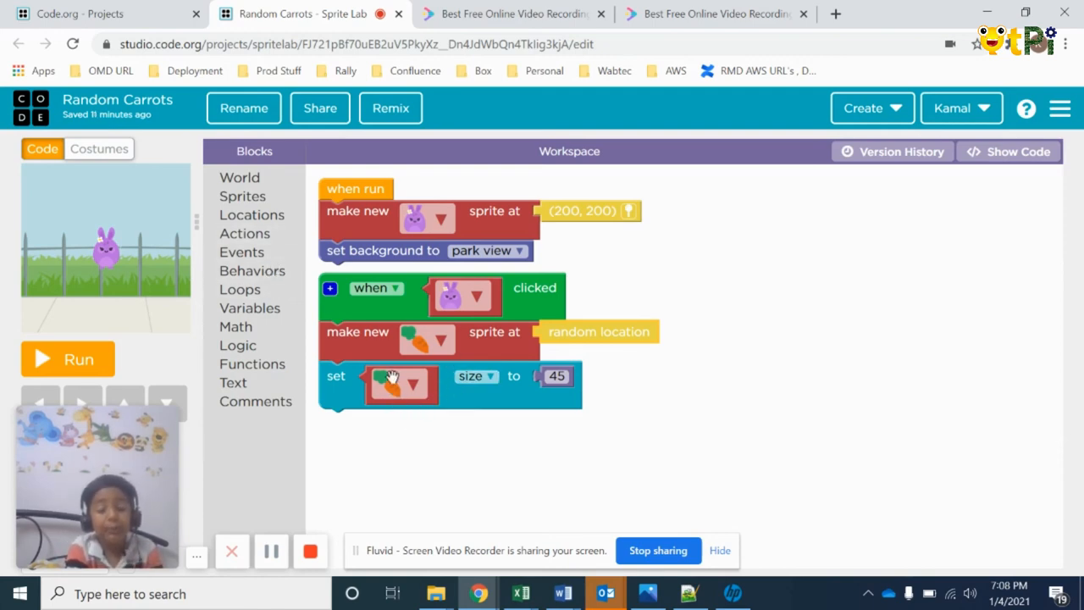
pyautogui.moveTo(302, 332)
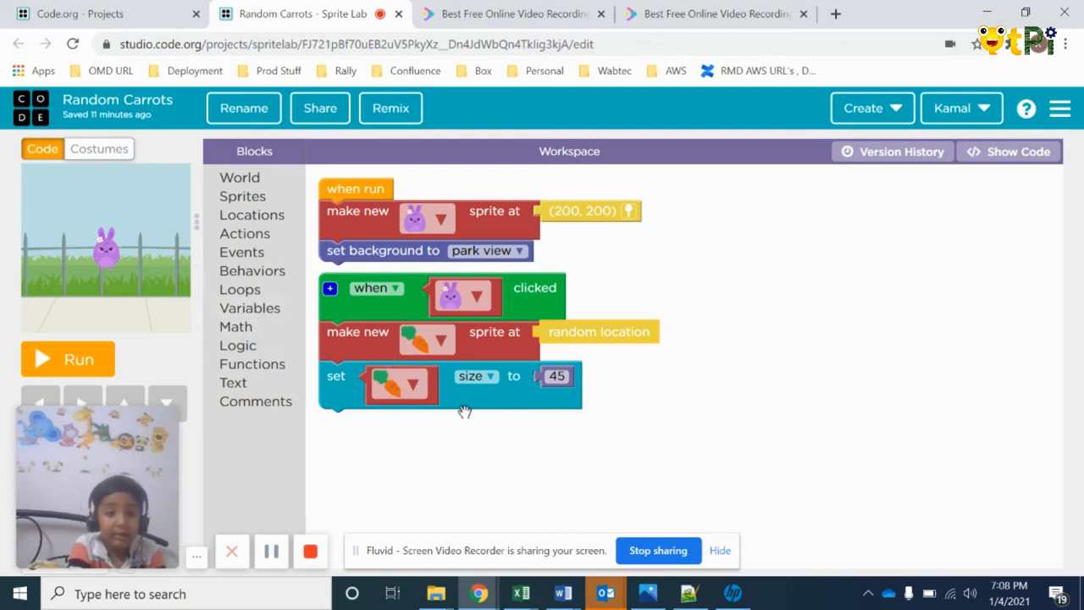
# Step: Run the Random Carrots program and click the bunny to spawn a carrot
pyautogui.click(68, 358)
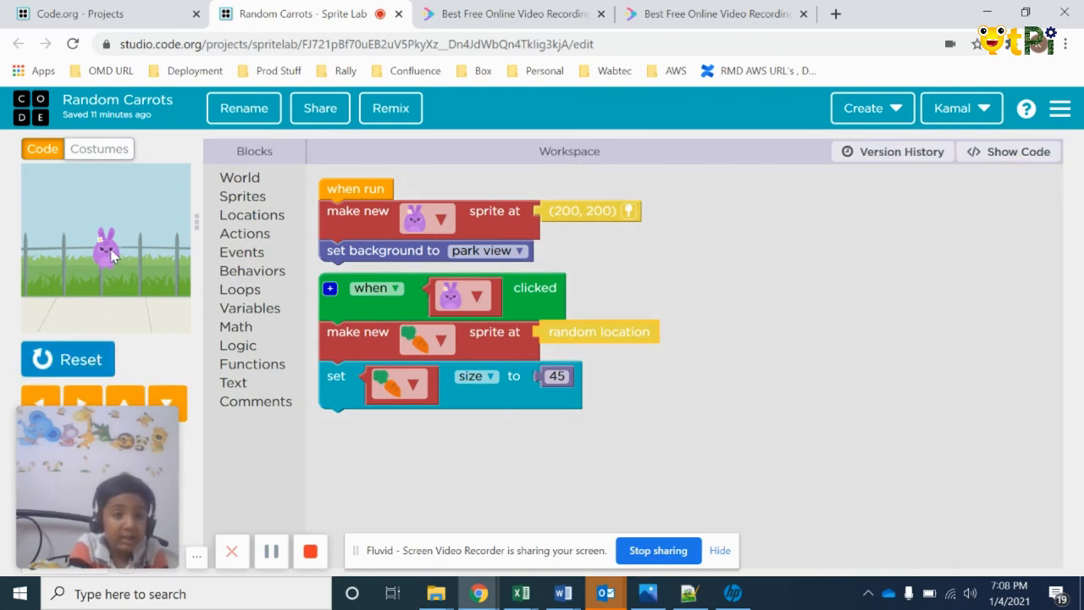
pyautogui.click(108, 254)
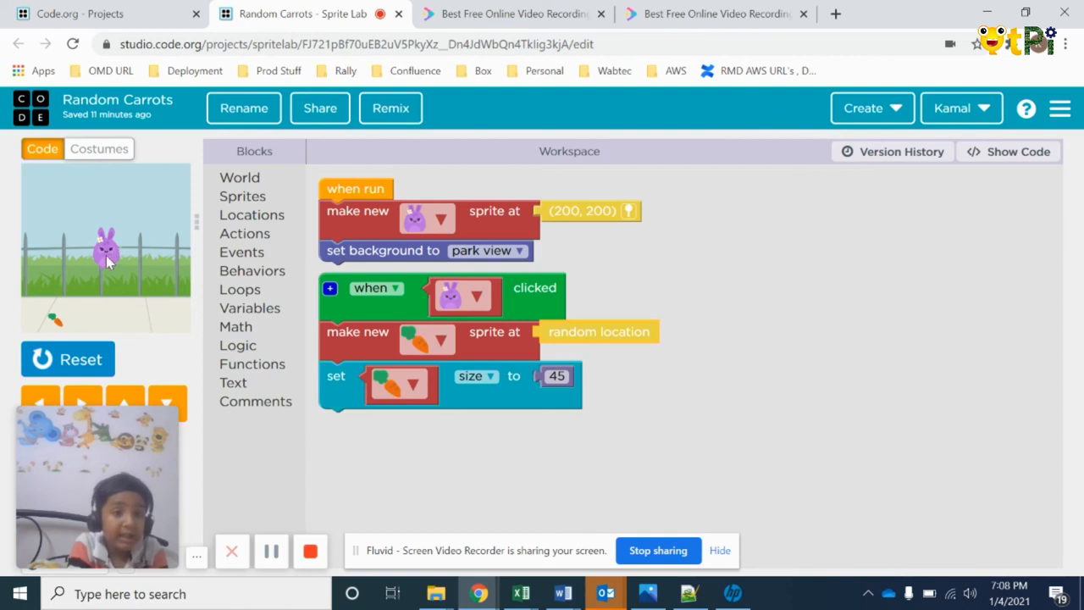